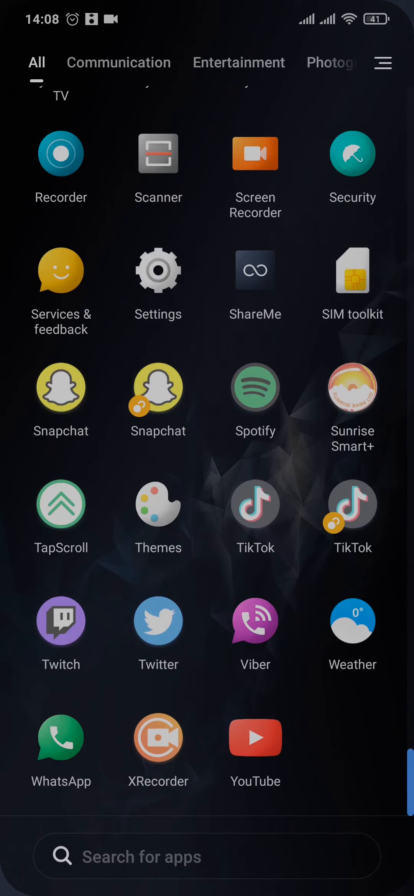
Launch the Messages app from the Android app drawer.
scroll(up, 3)
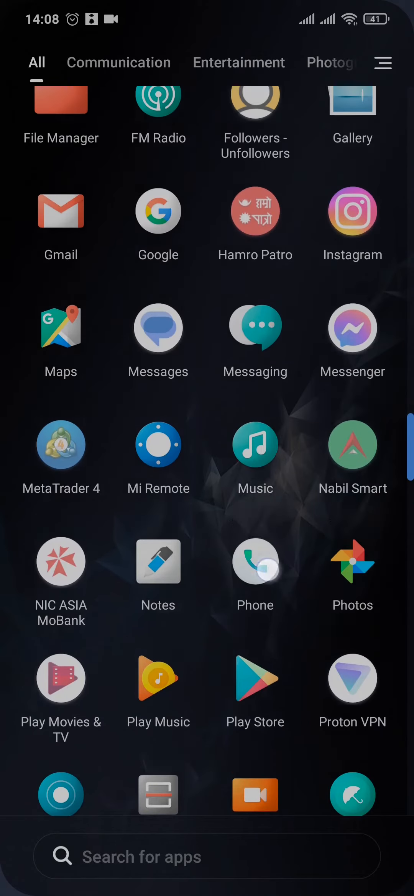
scroll(up, 3)
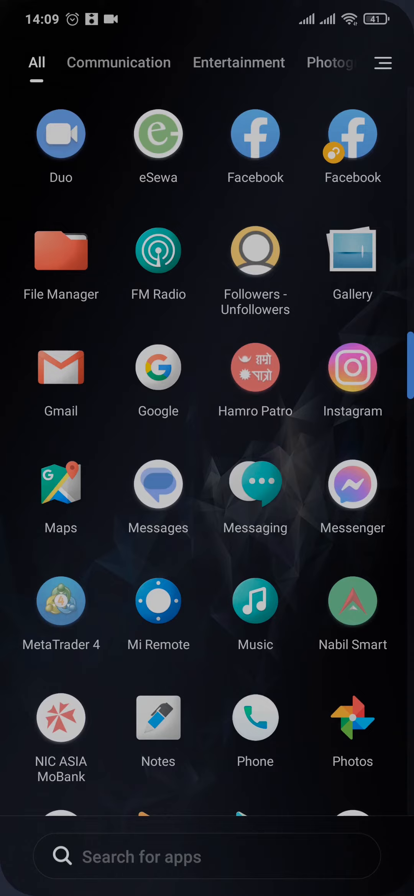
scroll(down, 3)
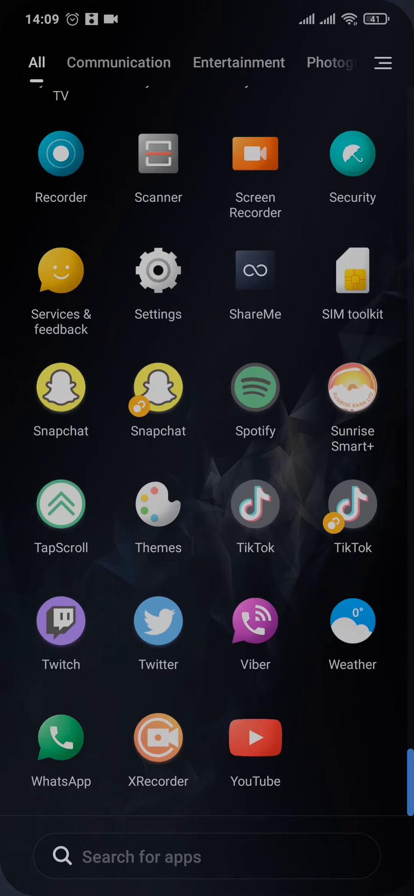
scroll(up, 3)
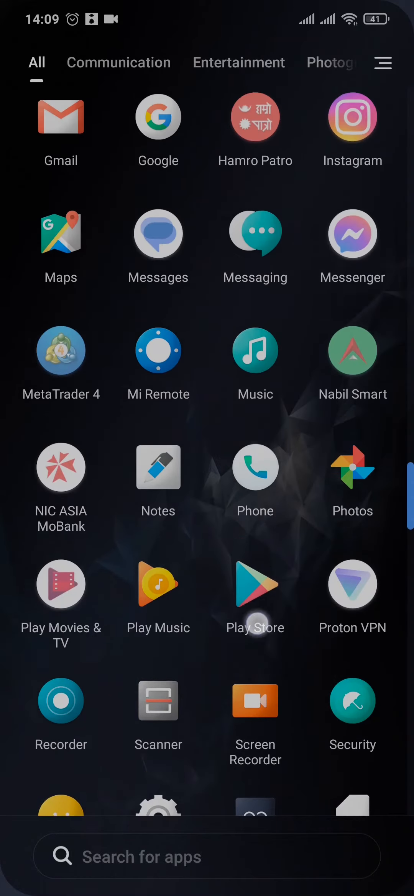
click(158, 233)
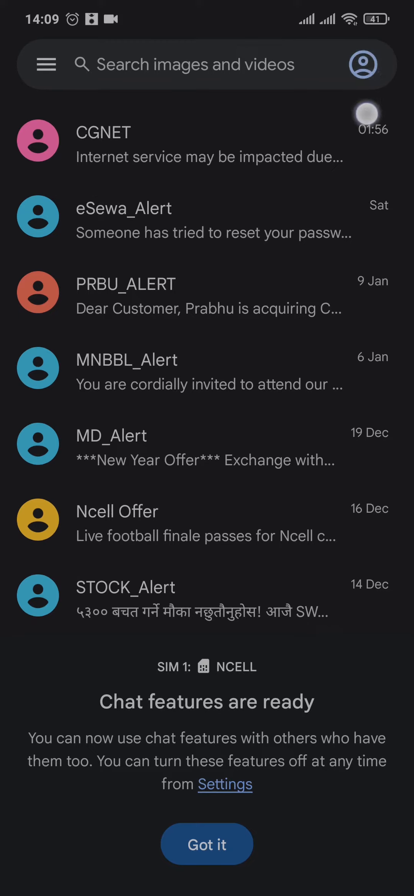
Reach Messages settings through the profile account menu.
click(362, 64)
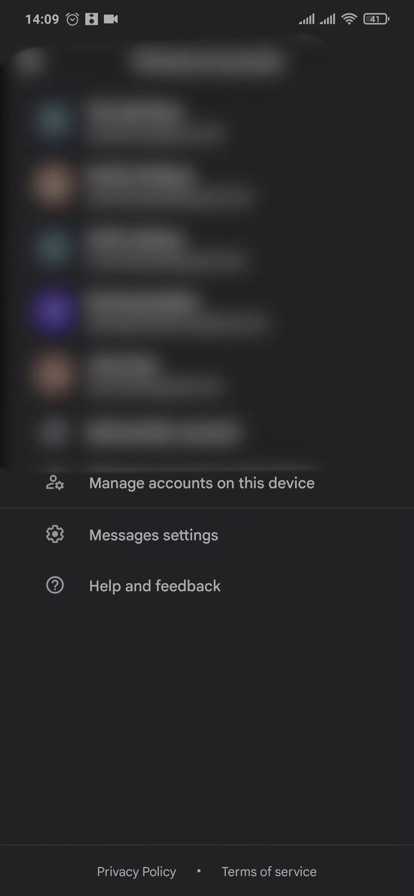
click(153, 534)
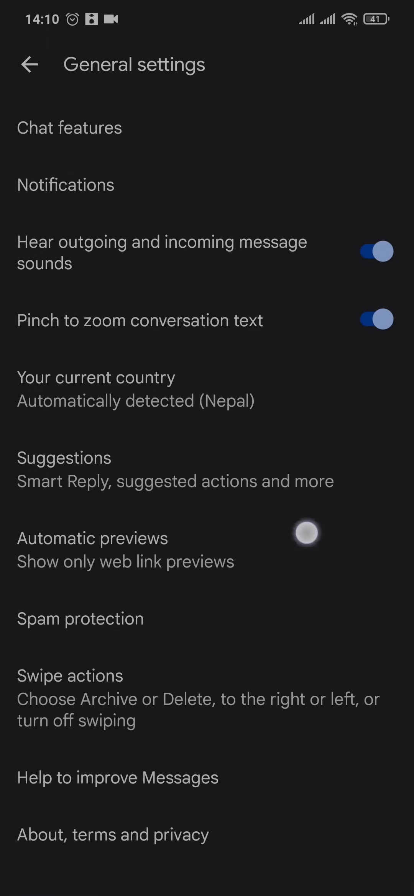
Check the Chat features settings, then return and enter the CGNET conversation.
click(305, 533)
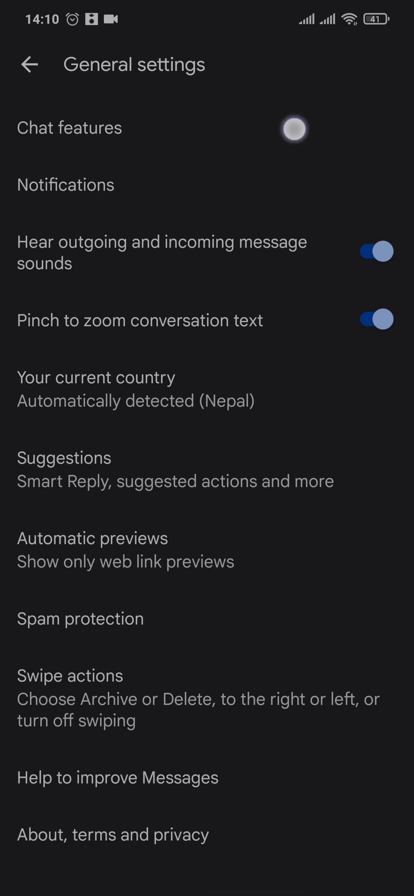
click(293, 127)
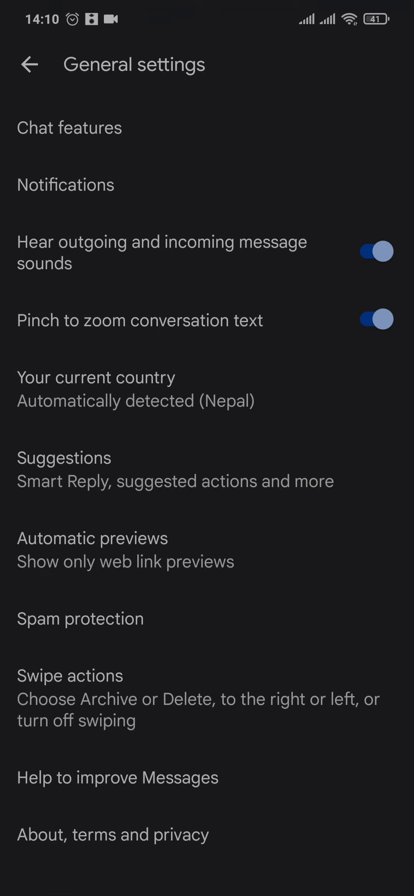
click(28, 65)
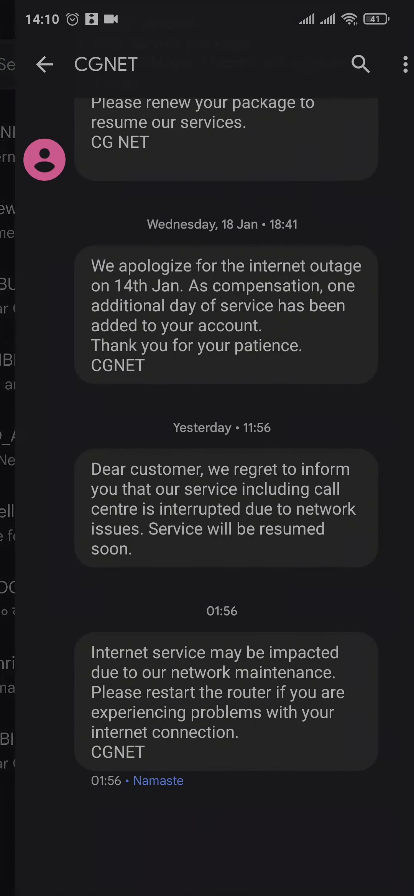
Long-press the latest CGNET network-maintenance message so one item is selected for reacting.
click(255, 684)
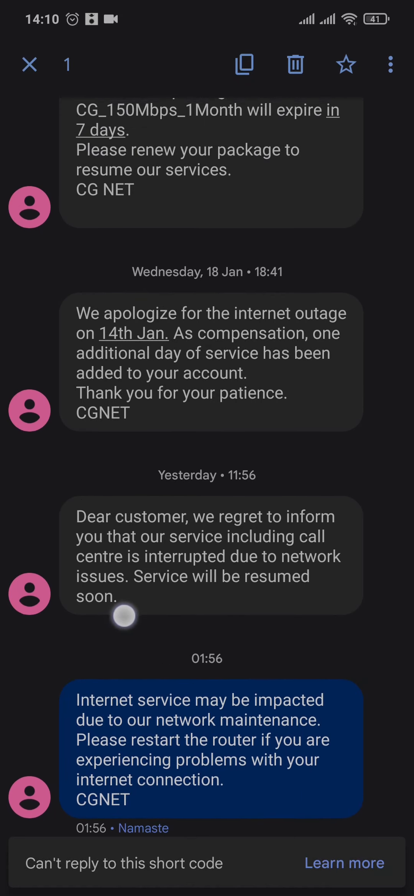
scroll(down, 3)
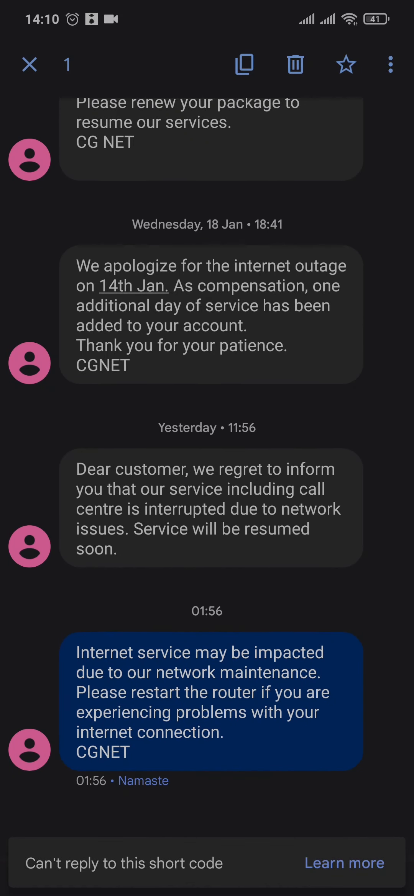